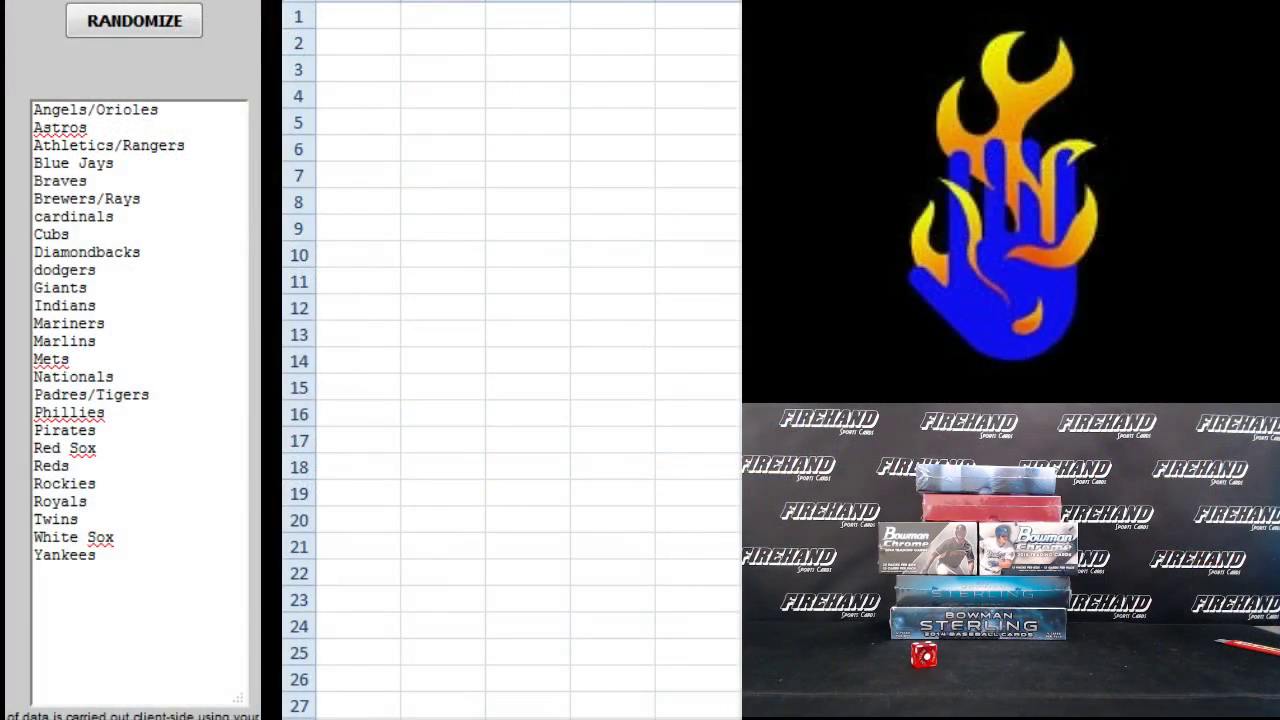
# Step: Randomize the participant names a few times and select the final shuffled list to copy
pyautogui.click(134, 20)
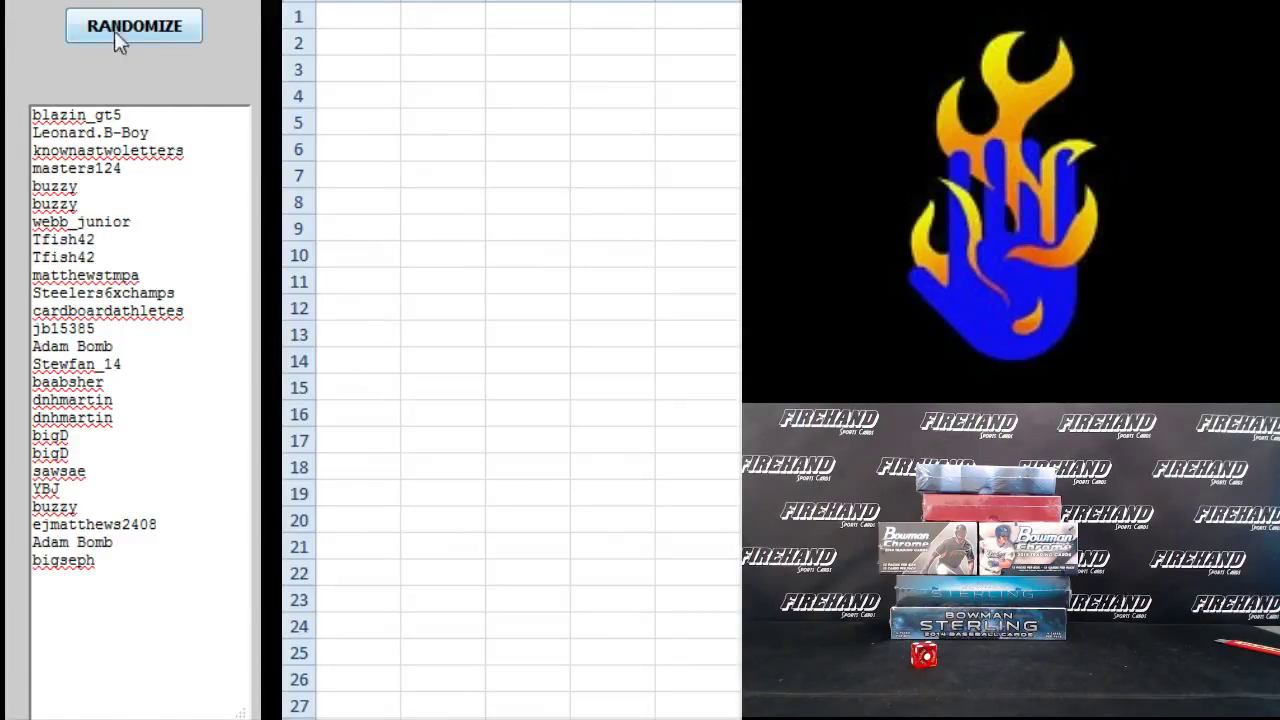
pyautogui.click(134, 24)
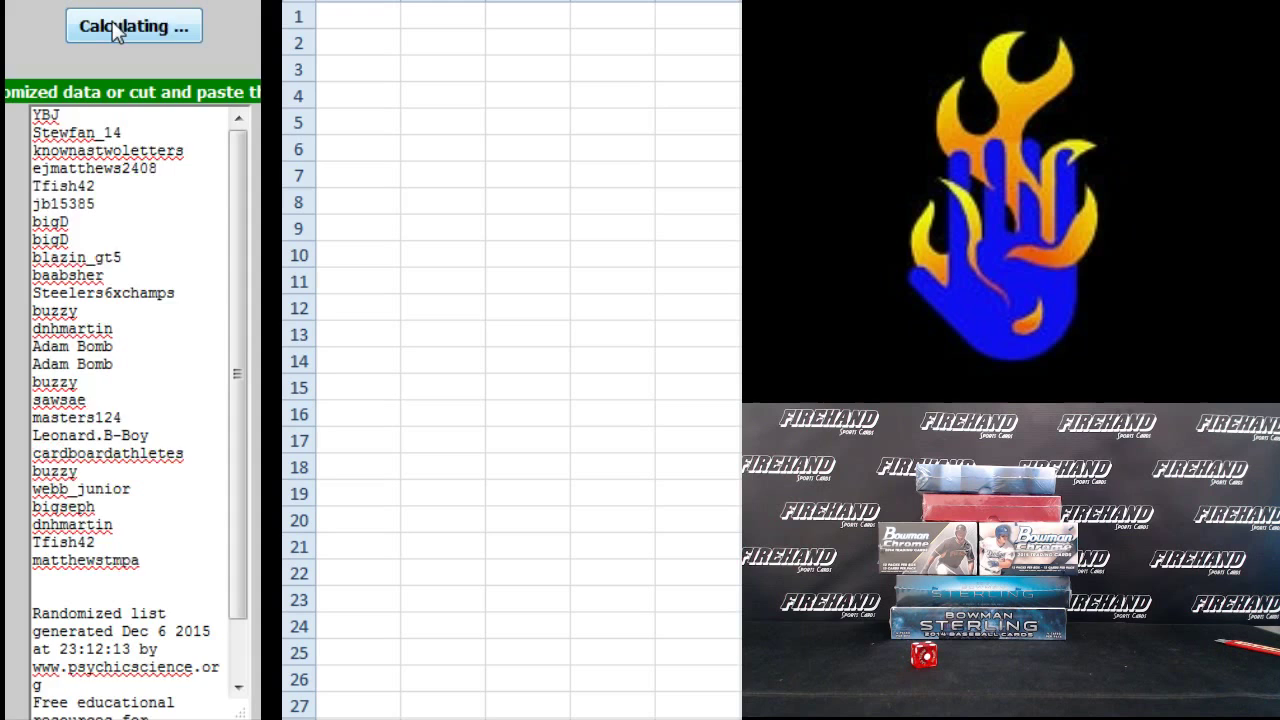
pyautogui.click(132, 24)
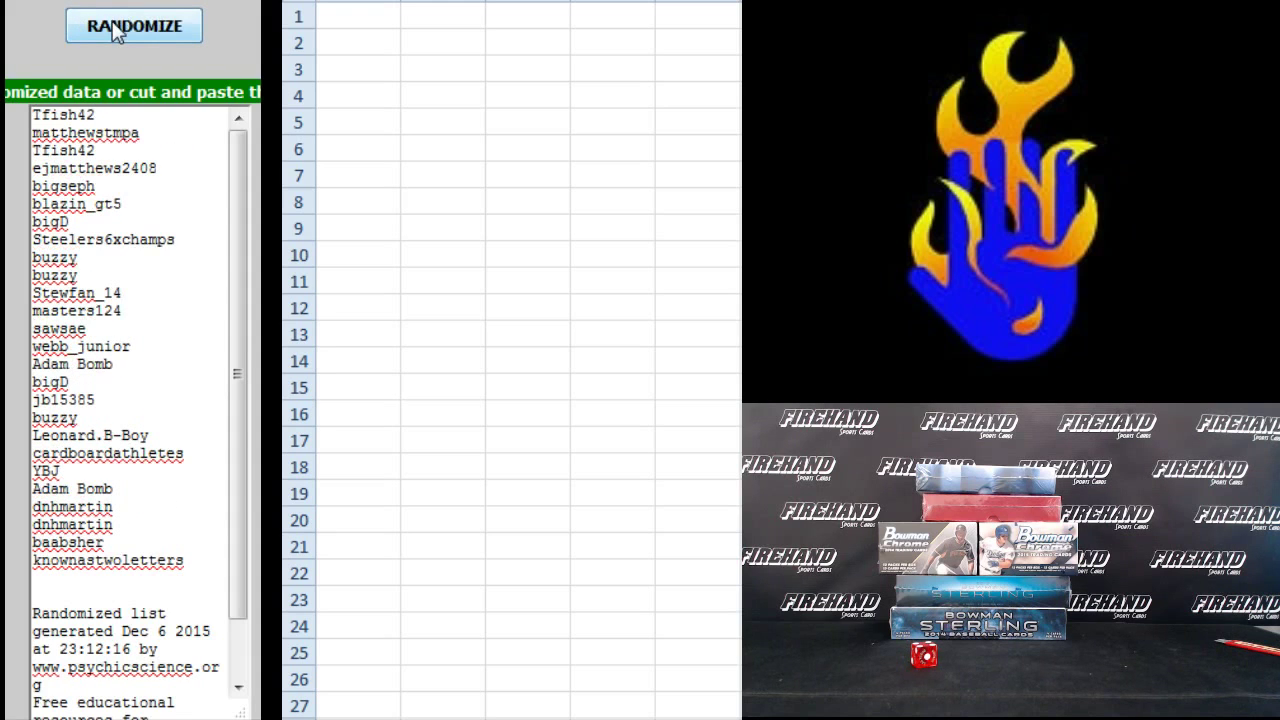
pyautogui.click(132, 24)
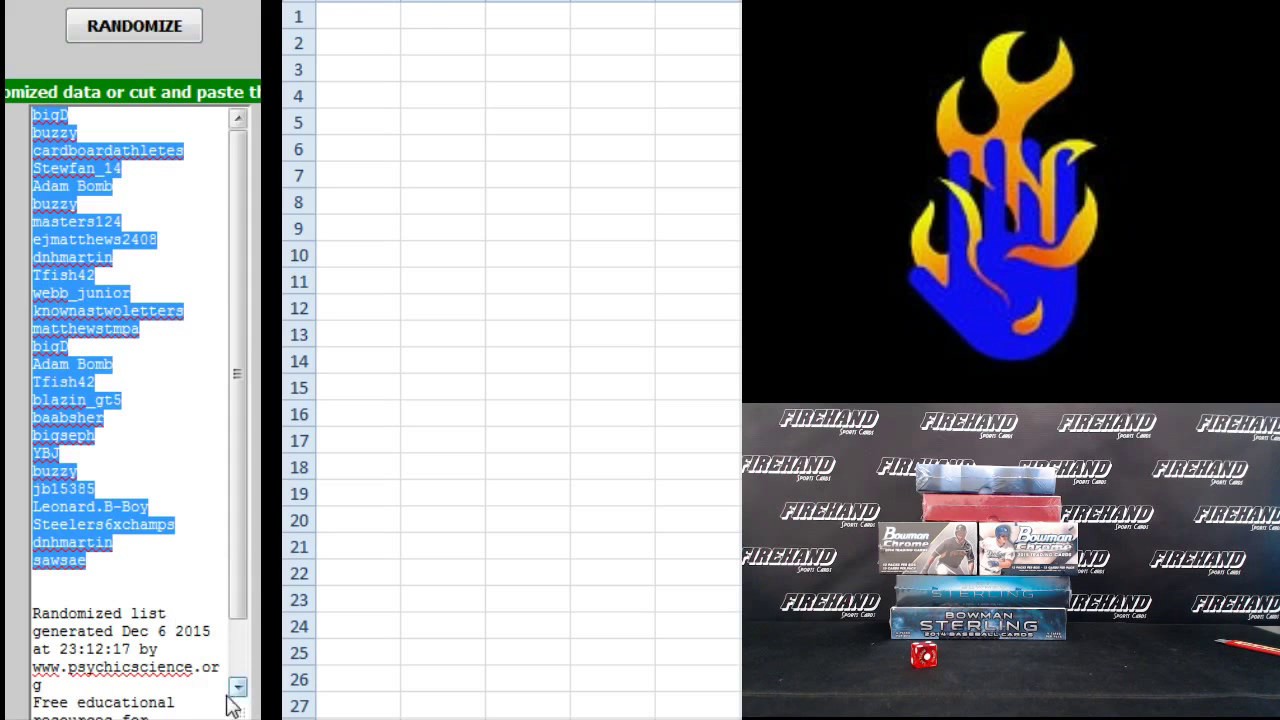
# Step: Paste the 26 shuffled participant names into column A from cell A1
pyautogui.rightClick(356, 16)
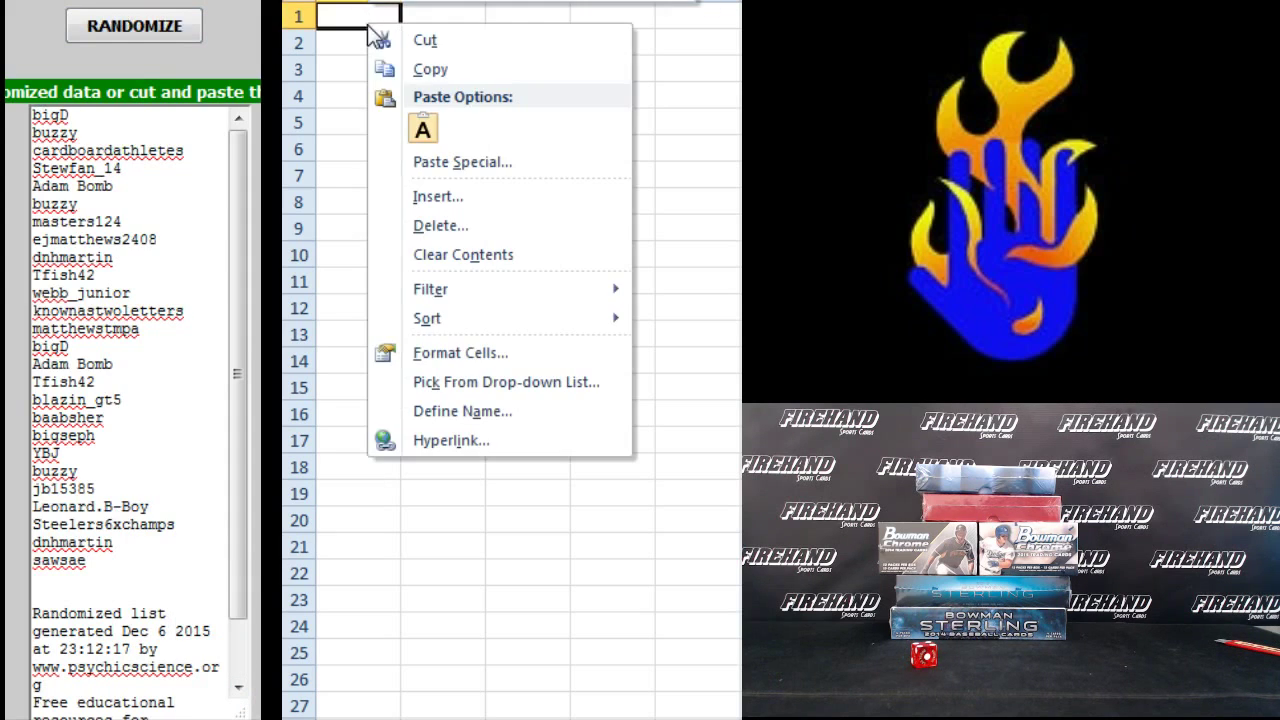
pyautogui.click(422, 128)
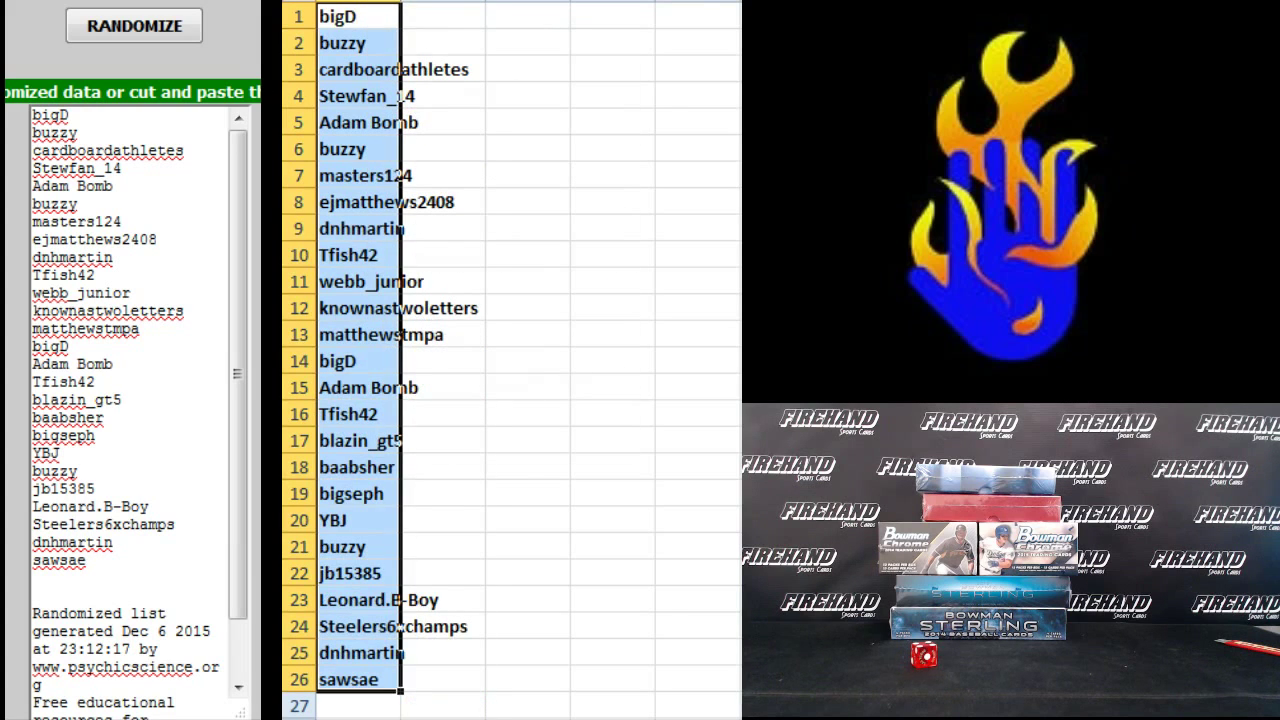
pyautogui.click(528, 16)
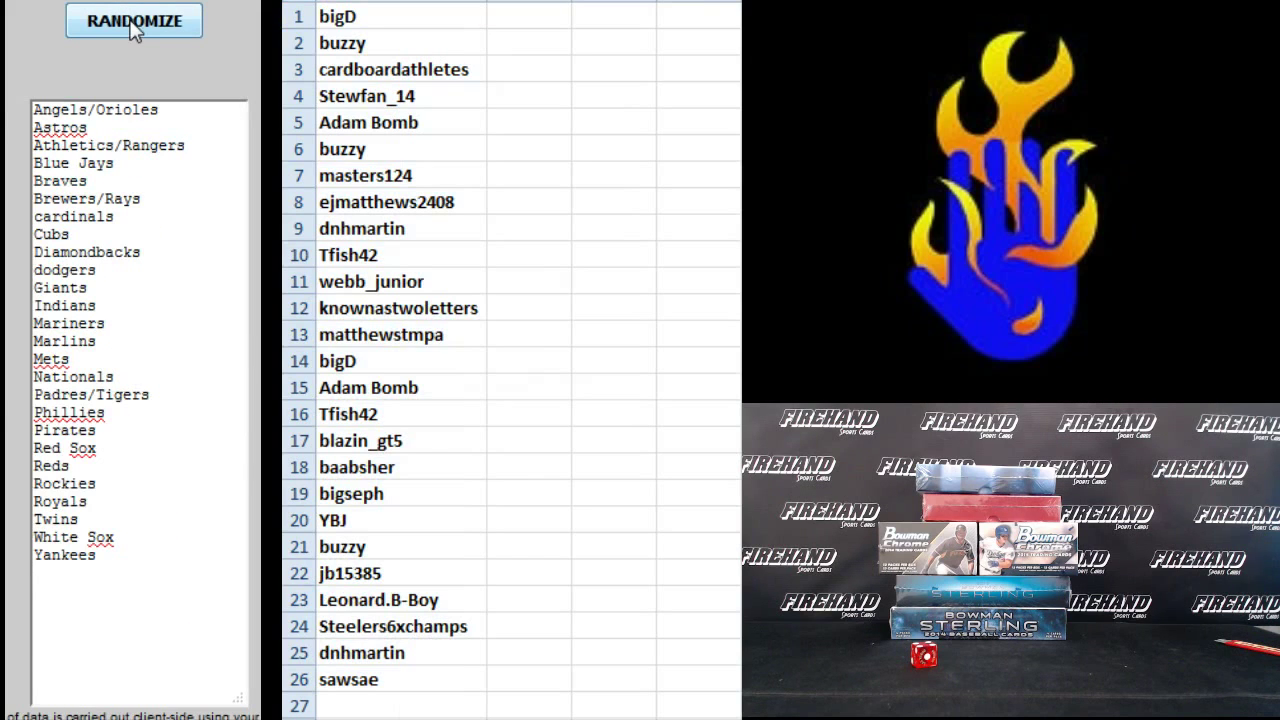
# Step: Randomize the baseball team list three times and select the final order to copy
pyautogui.click(132, 20)
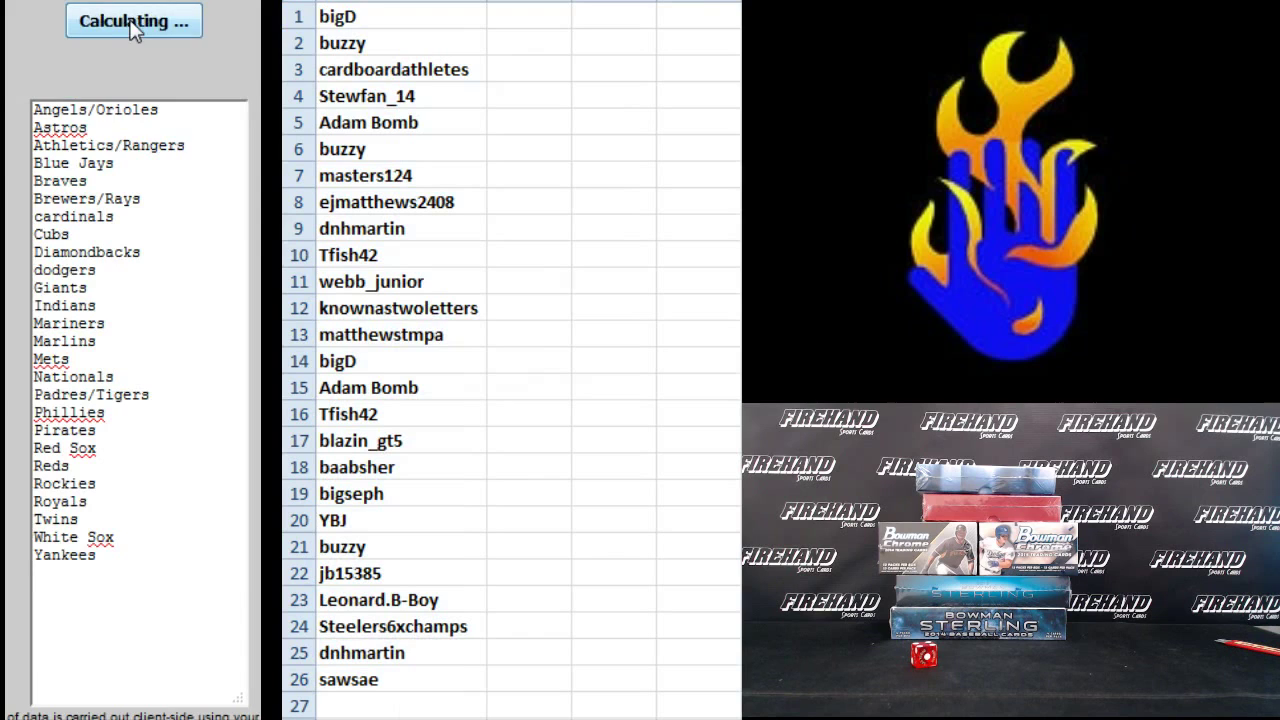
pyautogui.click(132, 20)
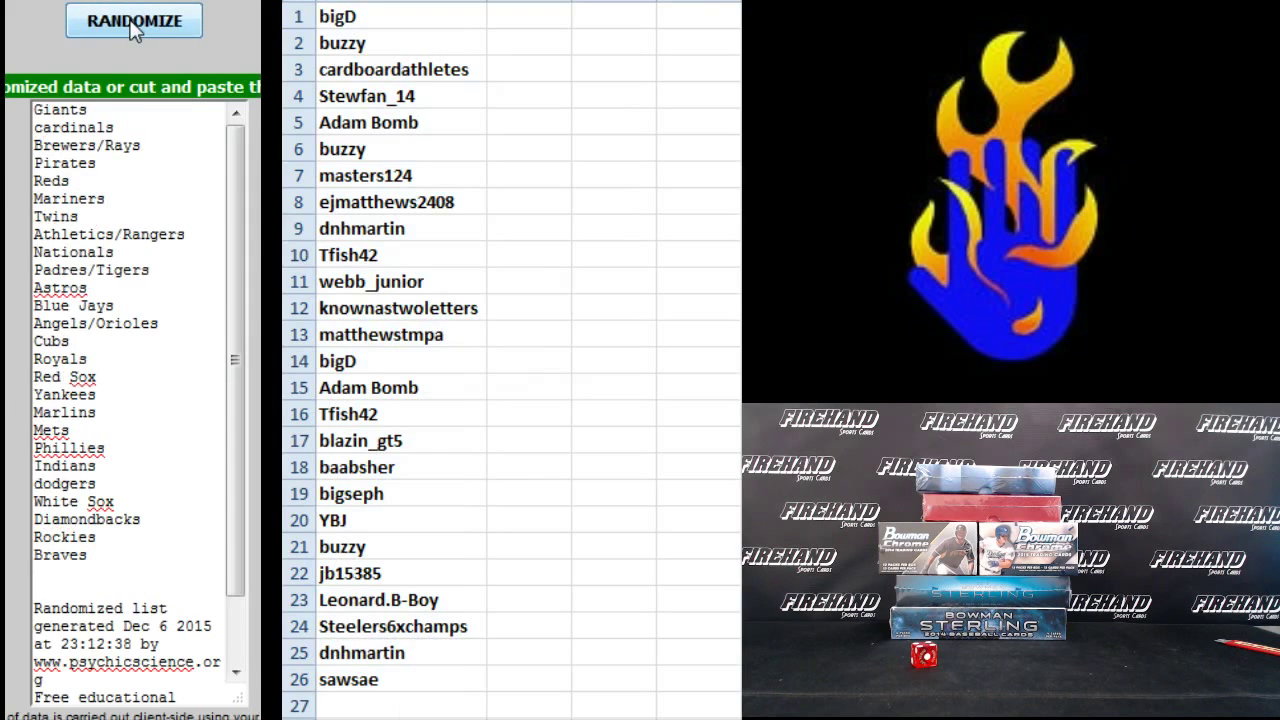
pyautogui.click(134, 20)
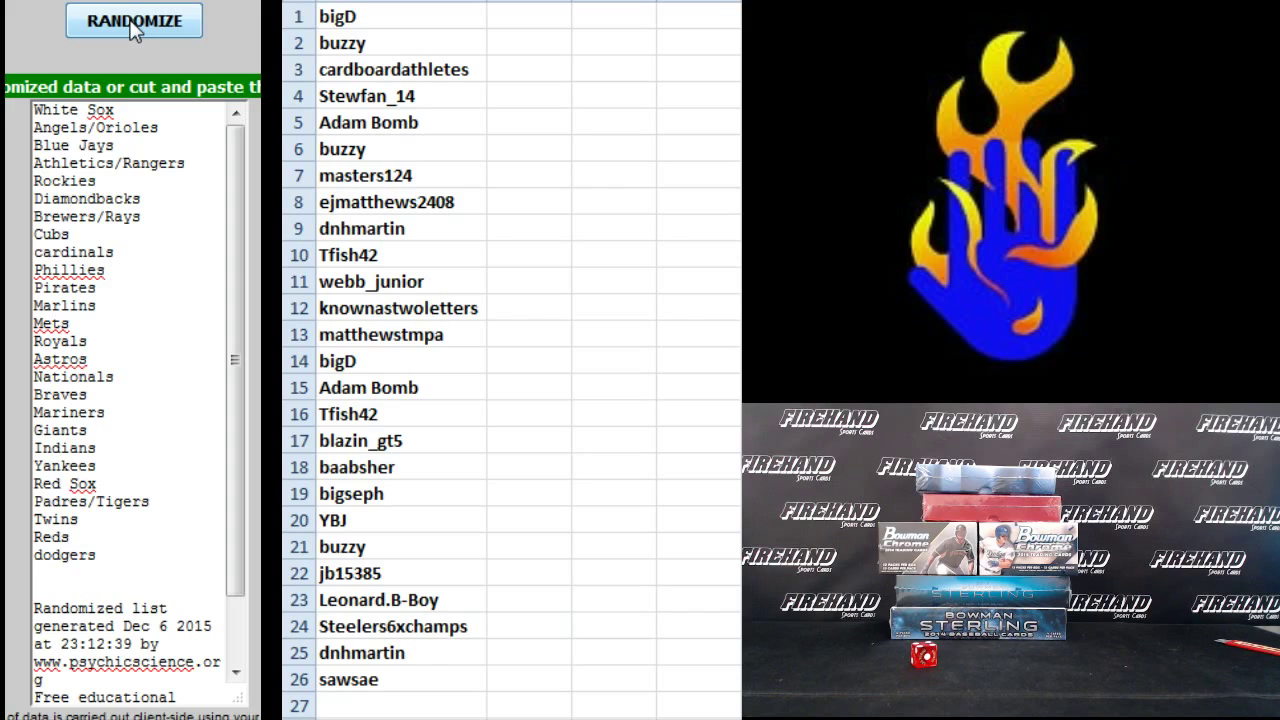
pyautogui.click(132, 20)
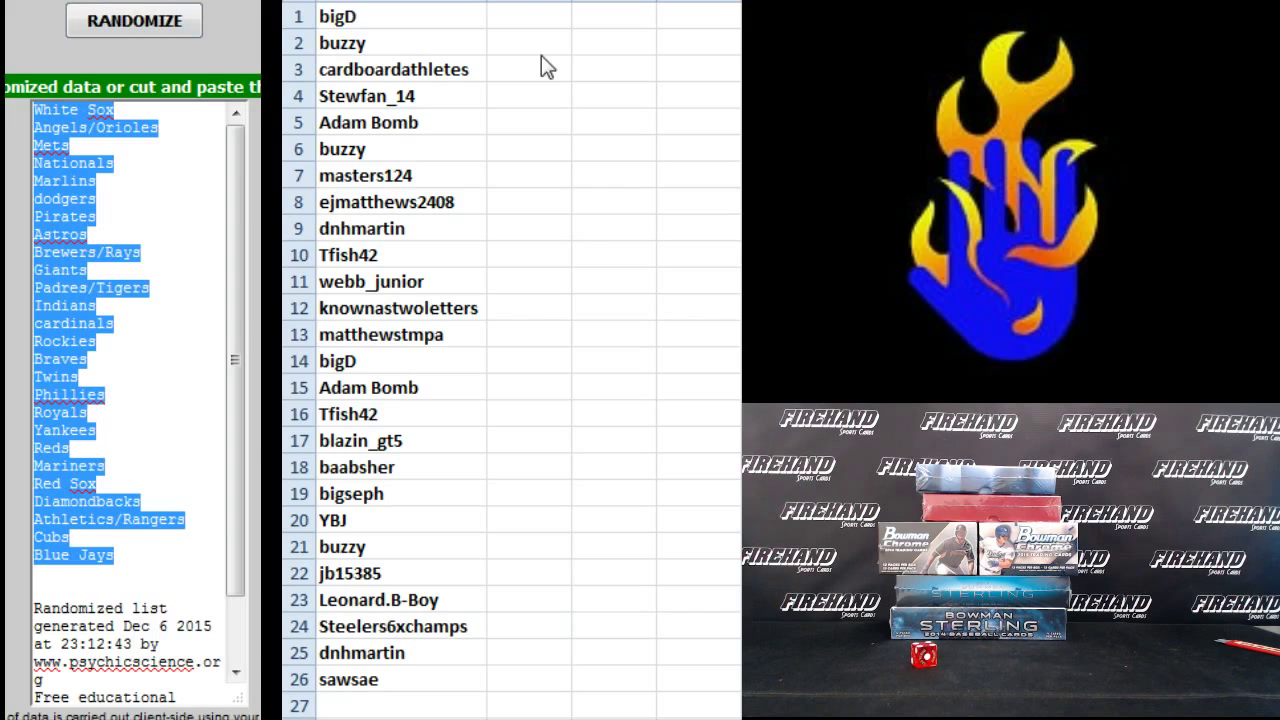
# Step: Paste the shuffled teams into column B from cell B1, pairing each with a participant
pyautogui.rightClick(528, 16)
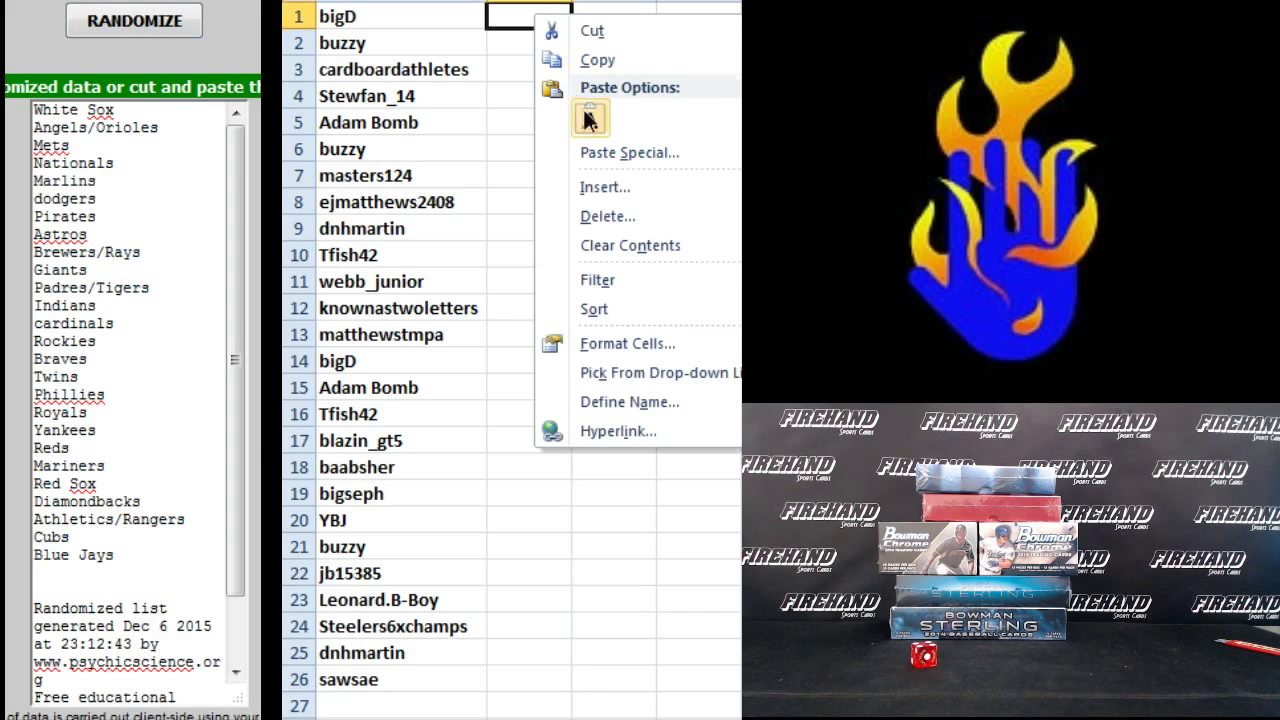
pyautogui.click(590, 118)
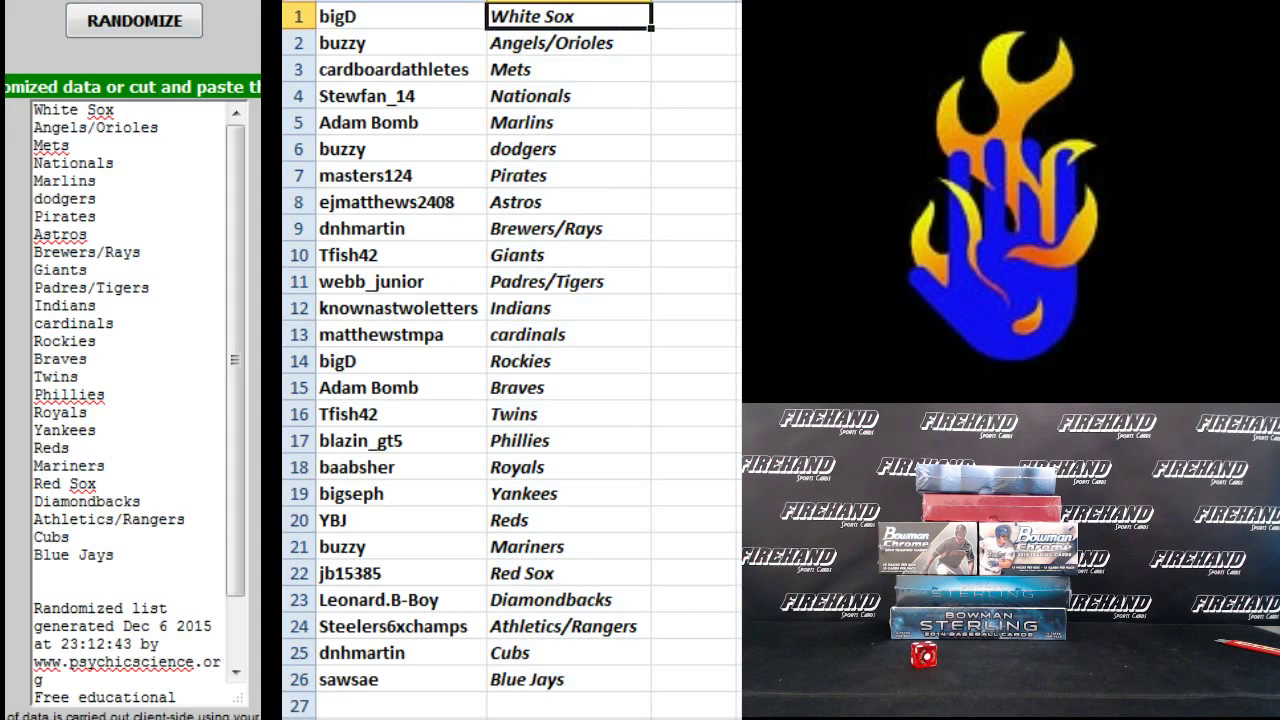
pyautogui.click(568, 68)
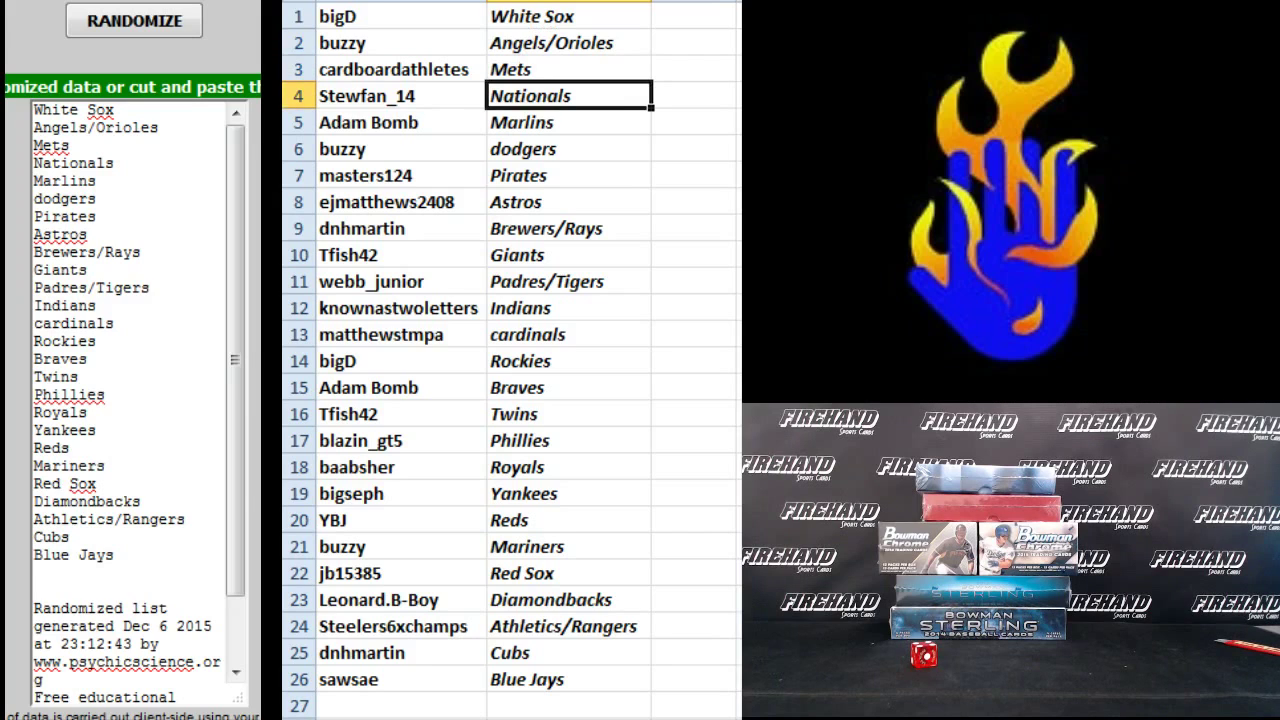
pyautogui.click(568, 122)
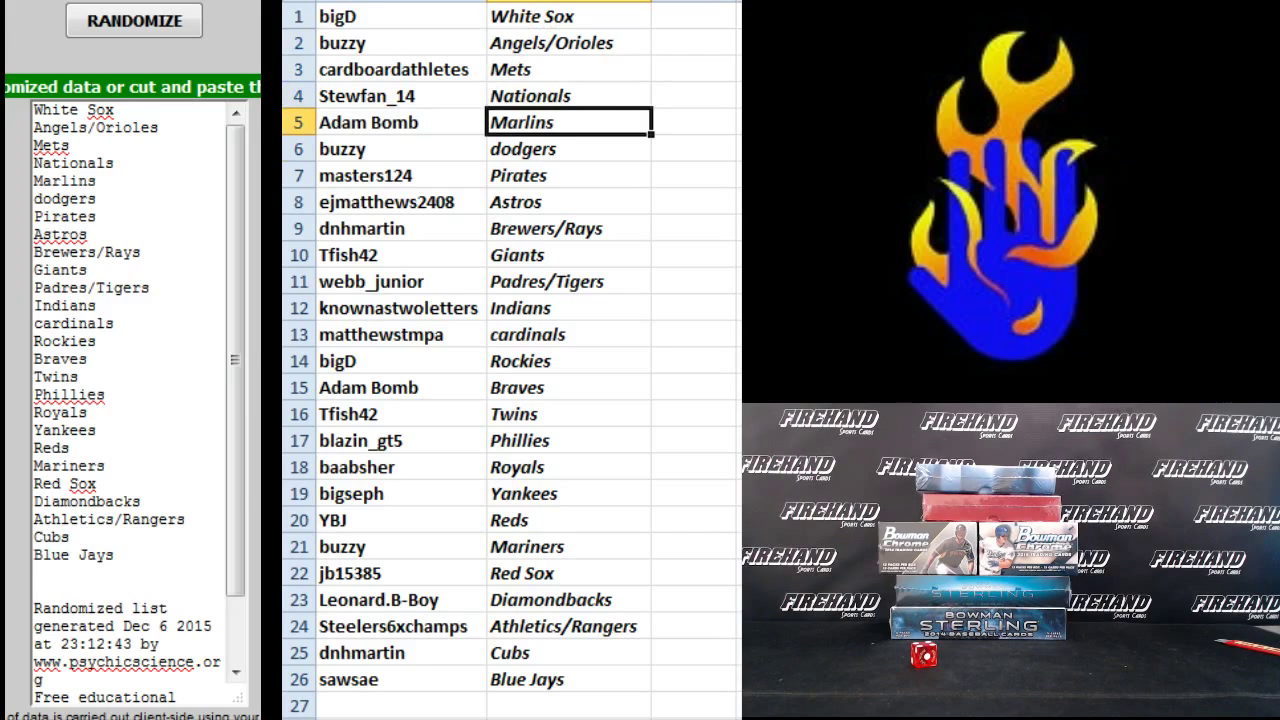
pyautogui.click(568, 176)
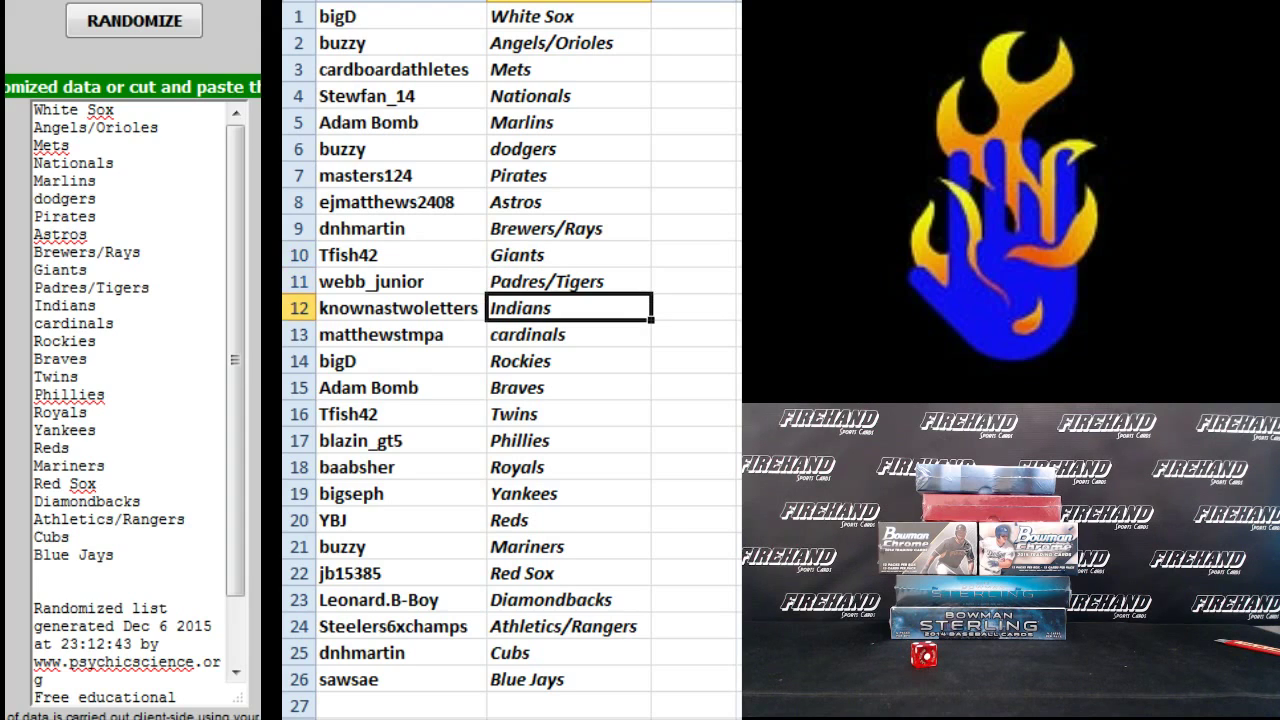
pyautogui.click(568, 334)
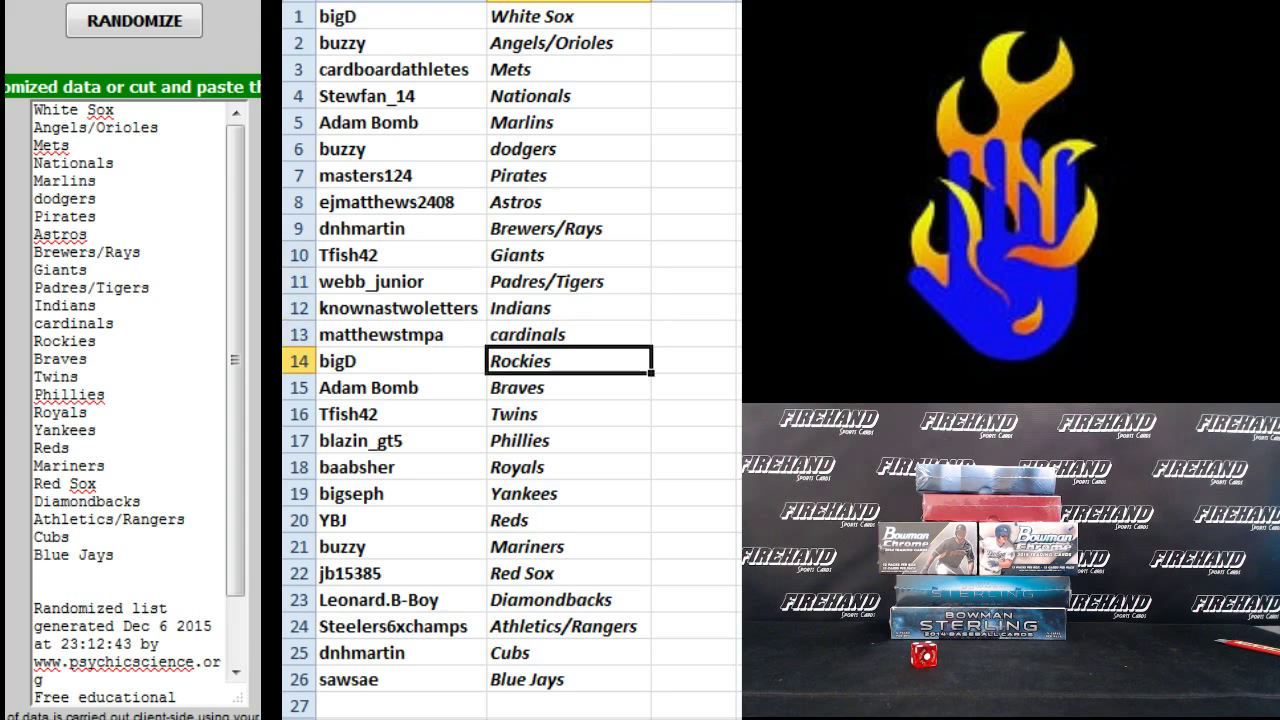
pyautogui.click(568, 388)
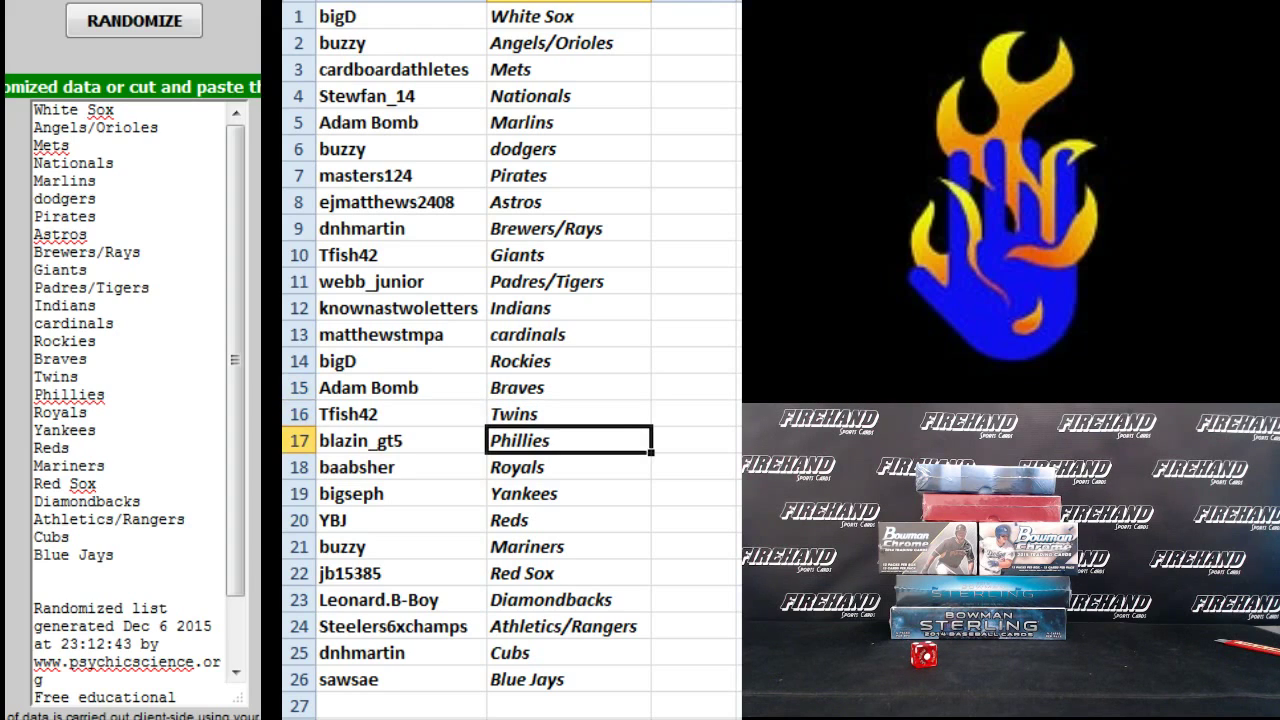
pyautogui.click(568, 492)
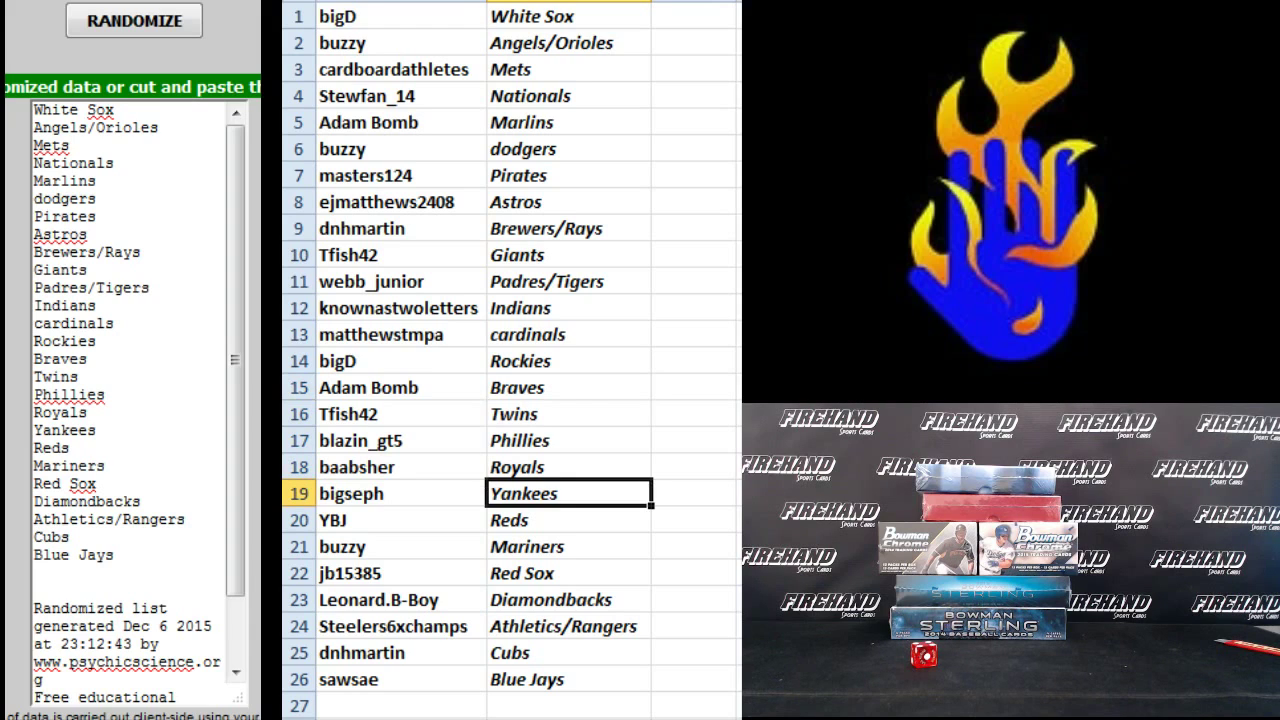
pyautogui.click(528, 546)
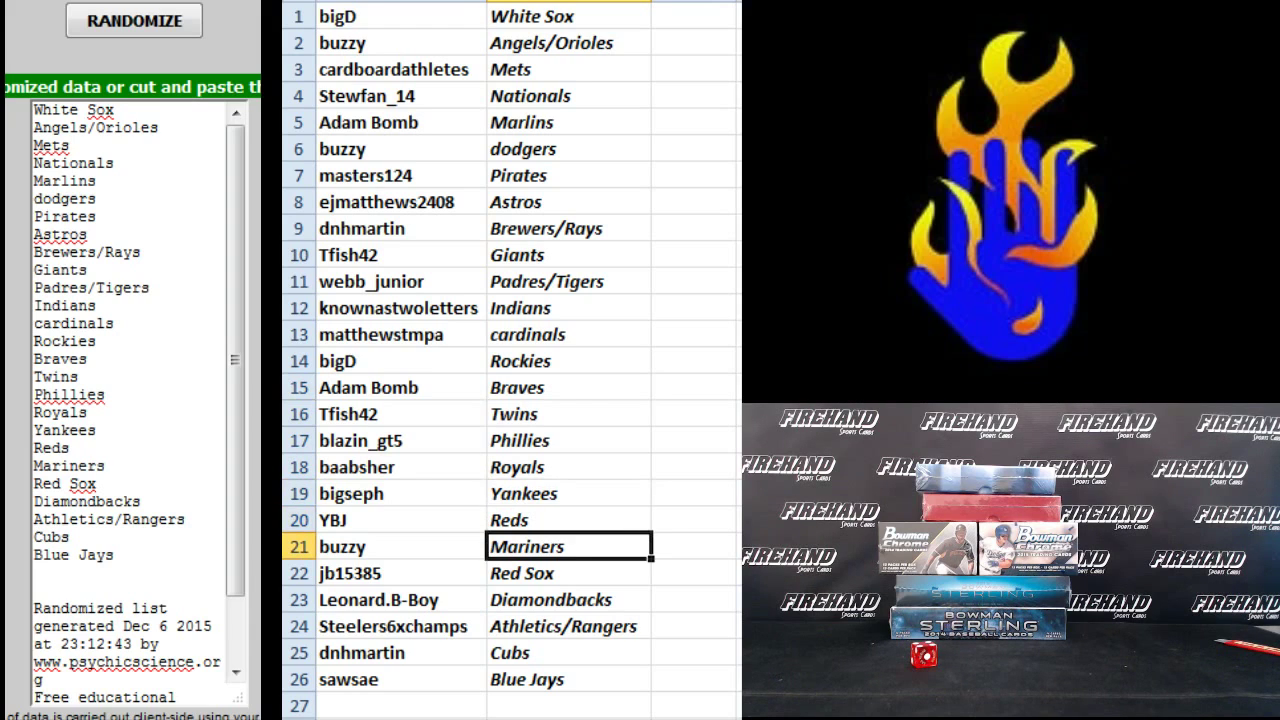
pyautogui.click(568, 572)
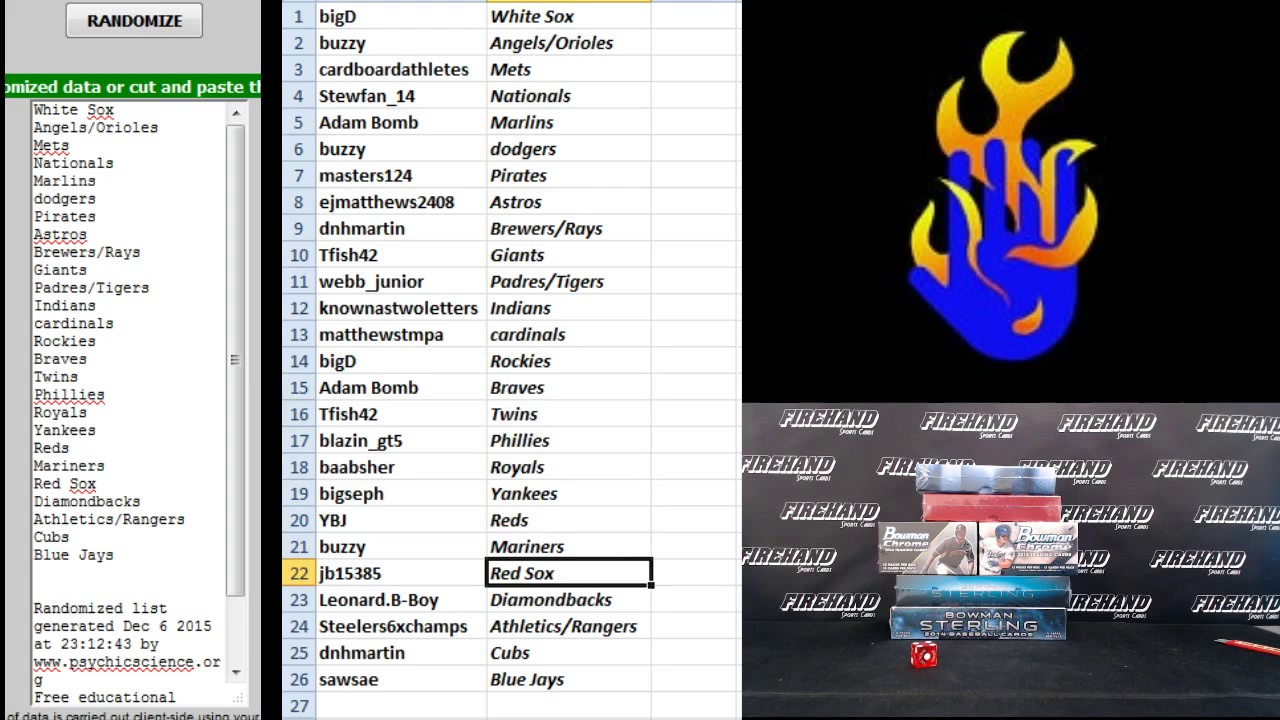
pyautogui.click(568, 600)
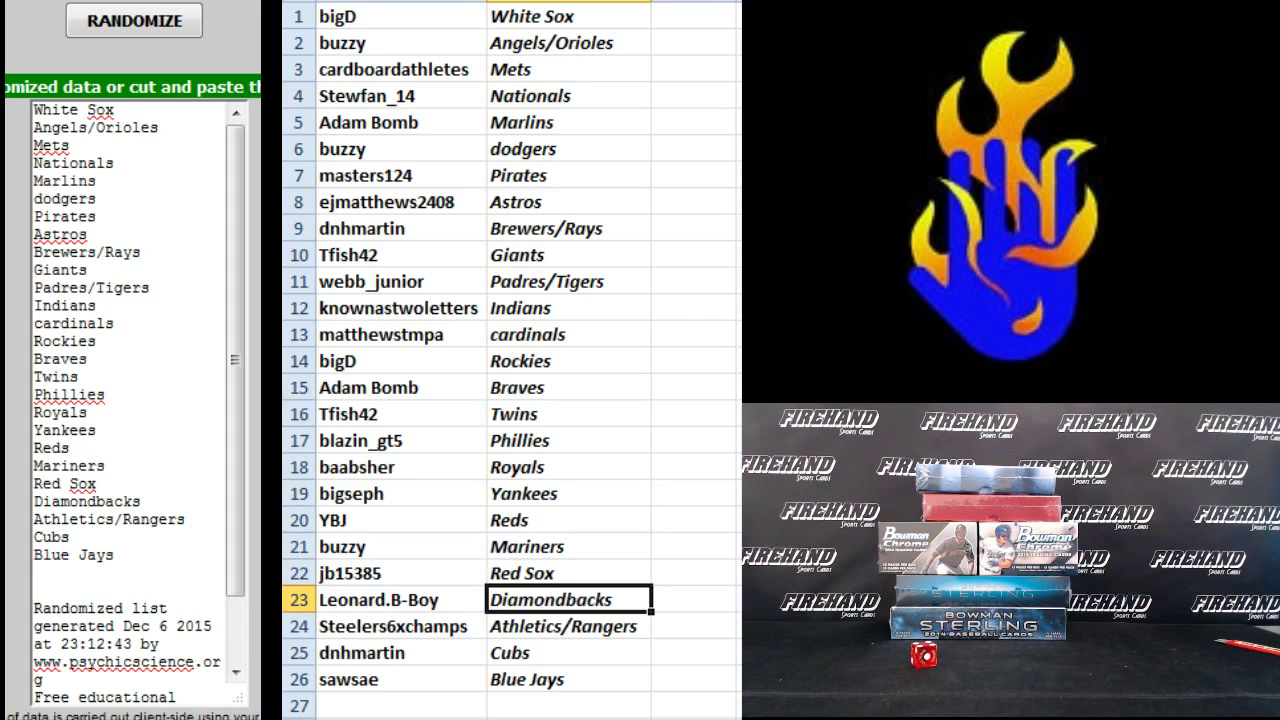
pyautogui.click(568, 626)
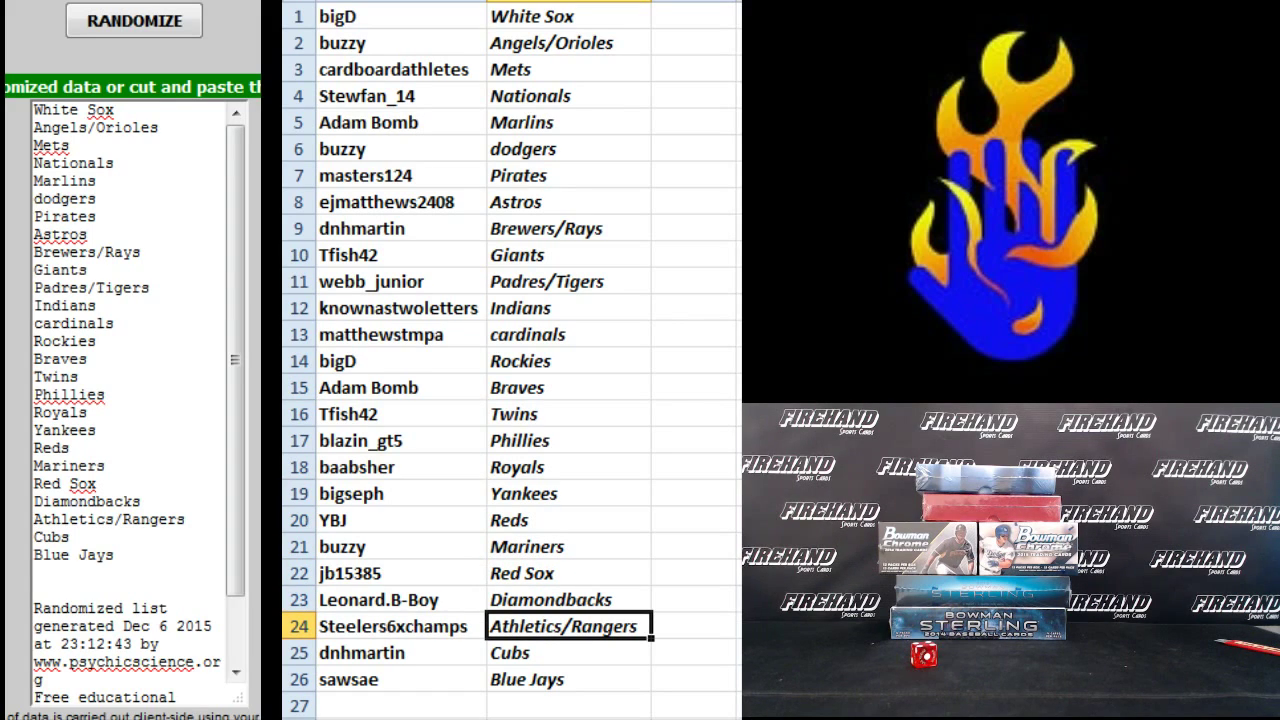